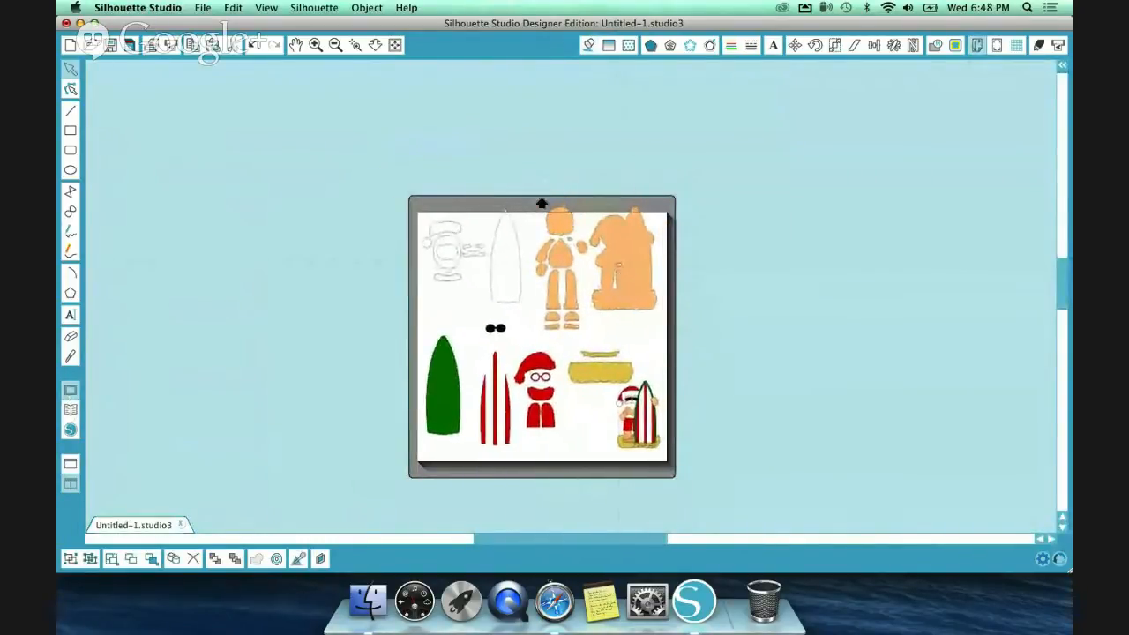
Step: Ungroup the Santa surfer design from its right-click menu into separate pieces
right_click(617, 256)
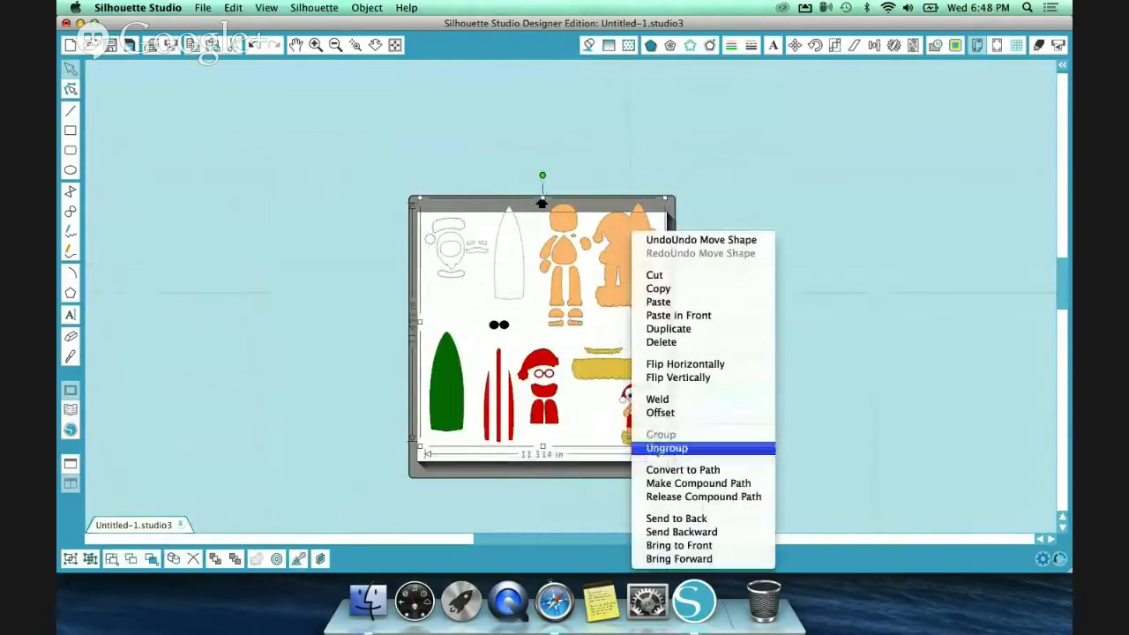
click(667, 448)
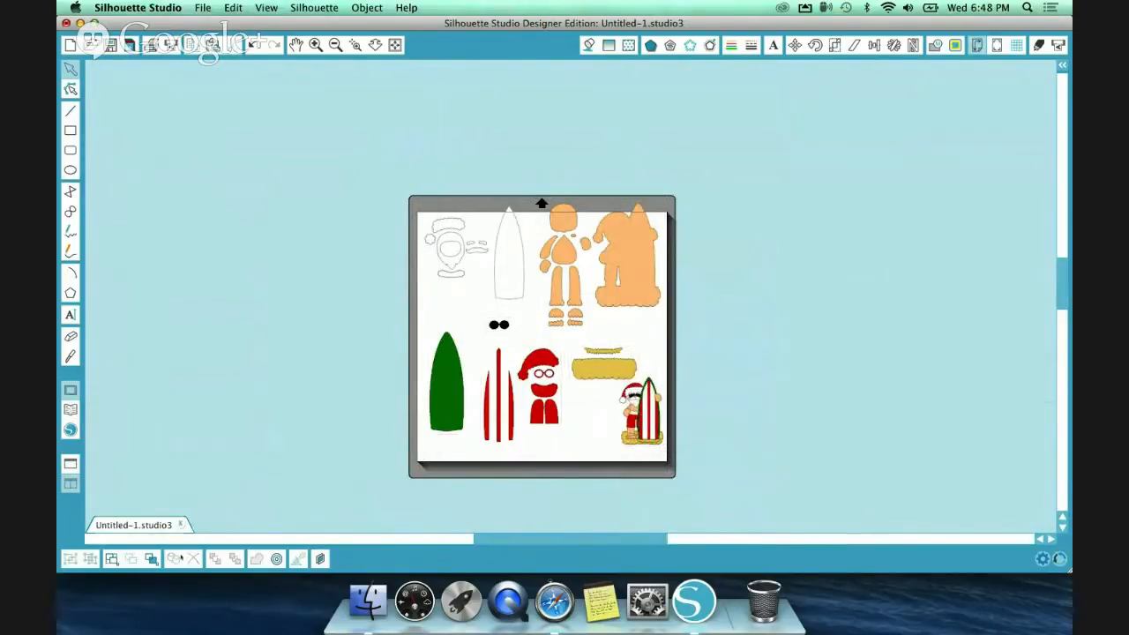
mouse_move(151, 558)
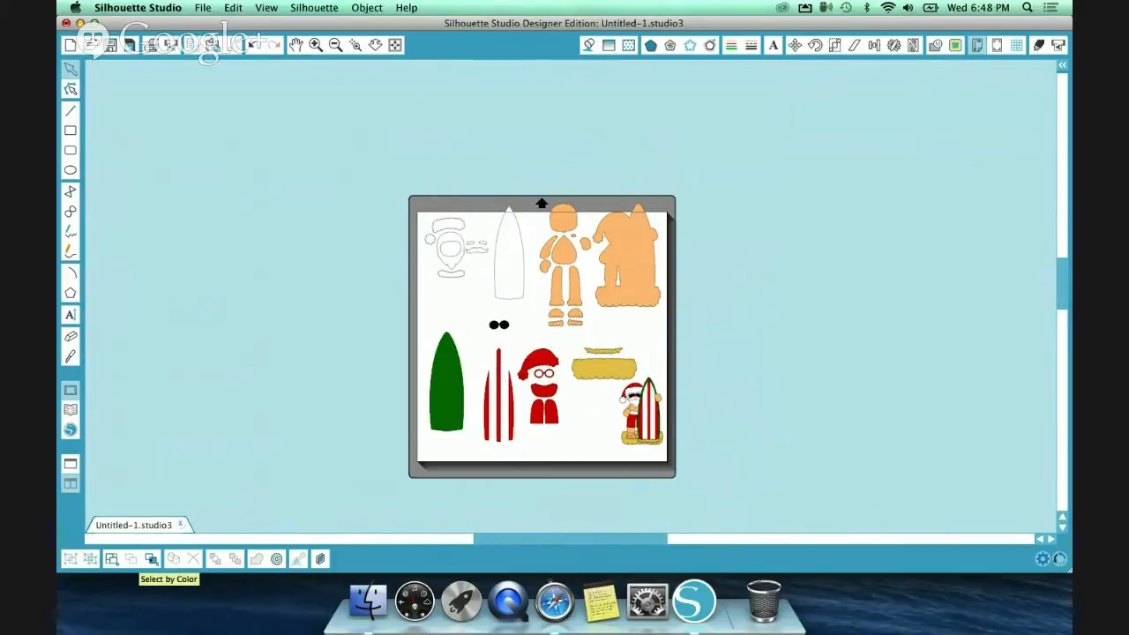
Step: Use Select by Color By Fill to pick green, then red pieces, then clear the selection
click(152, 558)
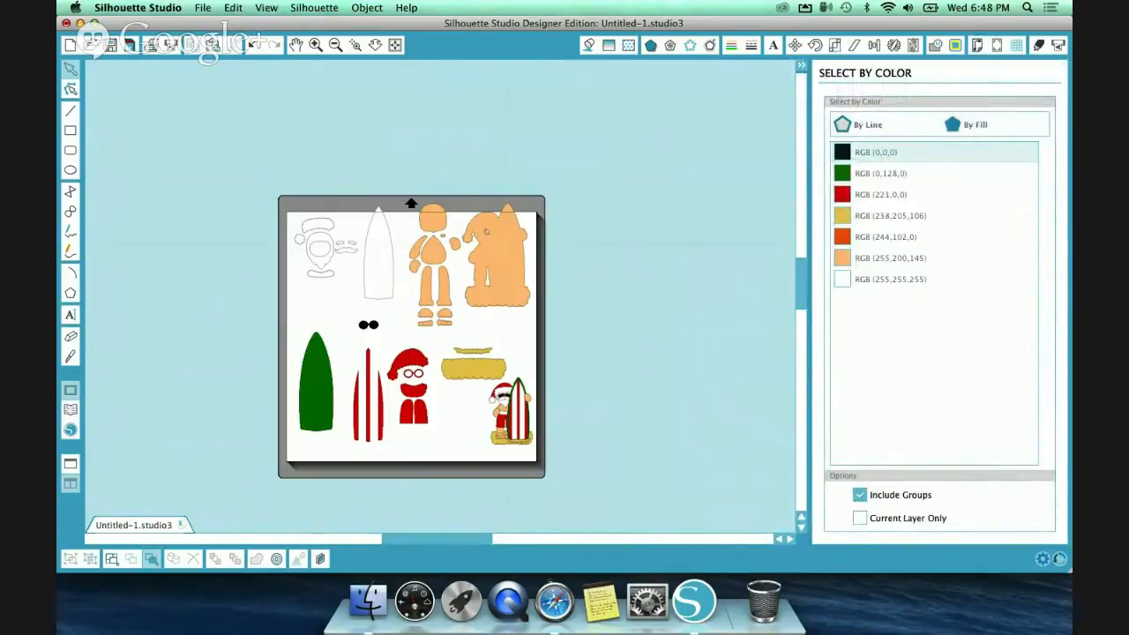
click(976, 124)
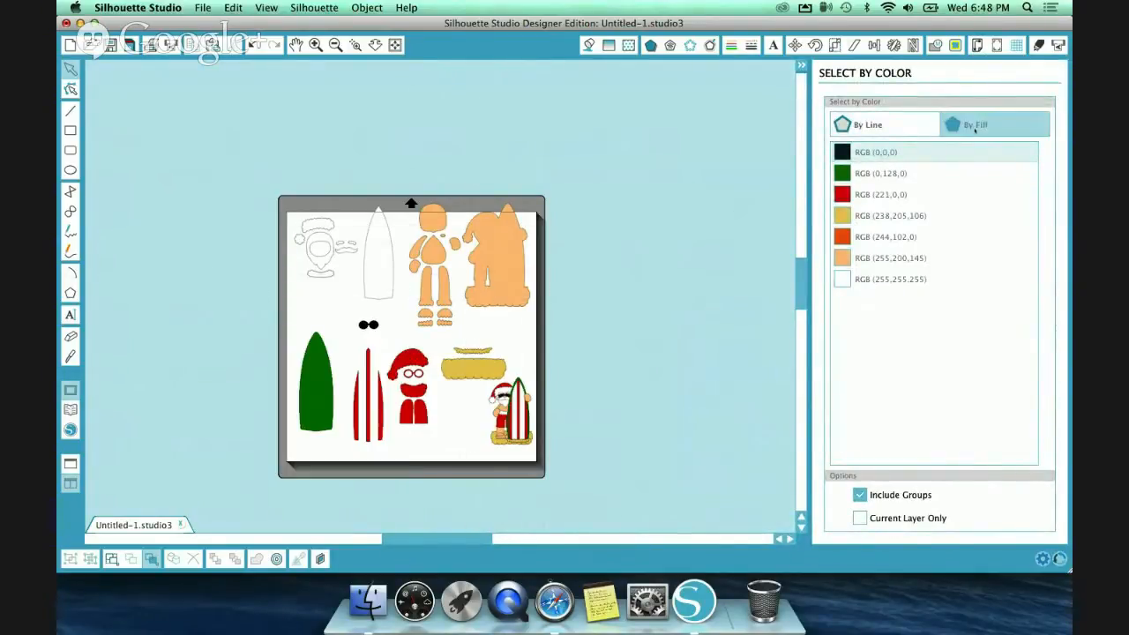
click(882, 173)
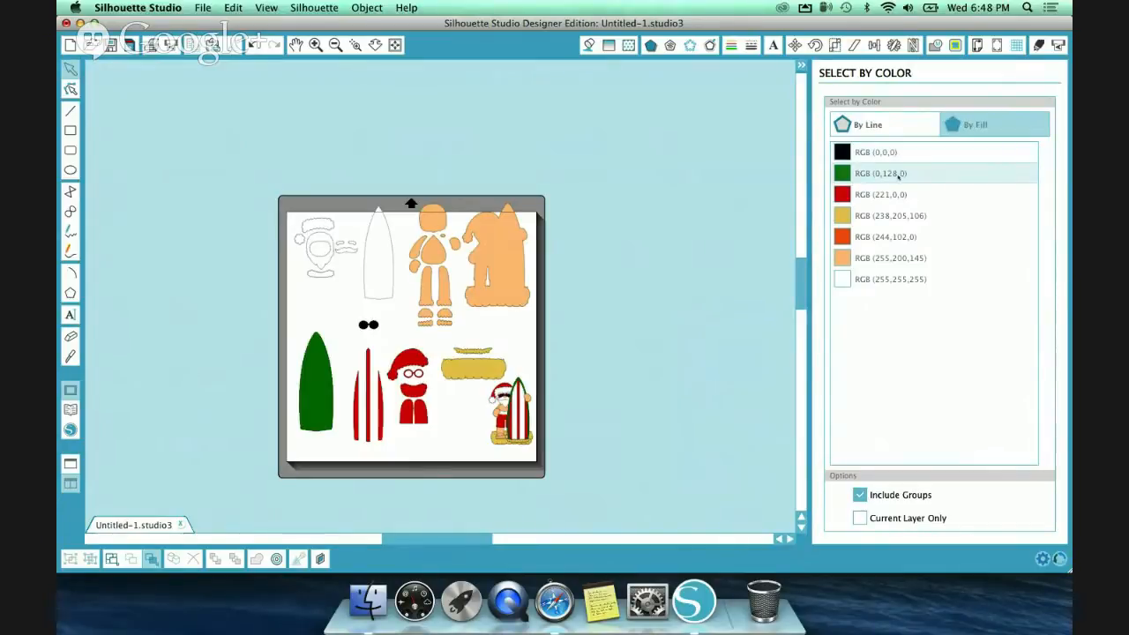
click(880, 194)
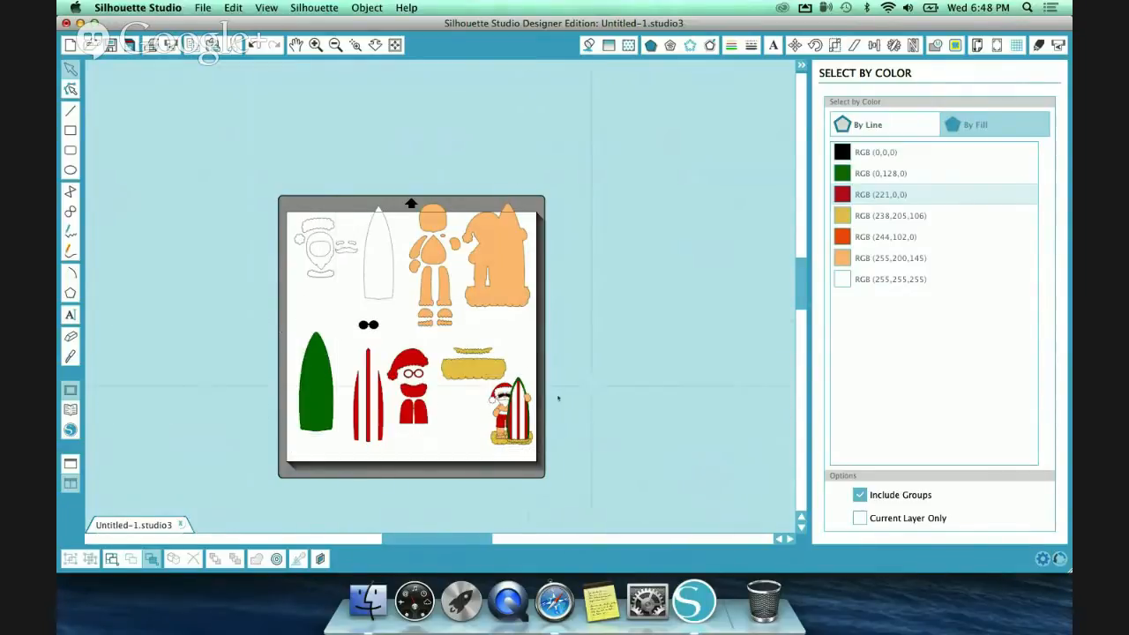
click(509, 410)
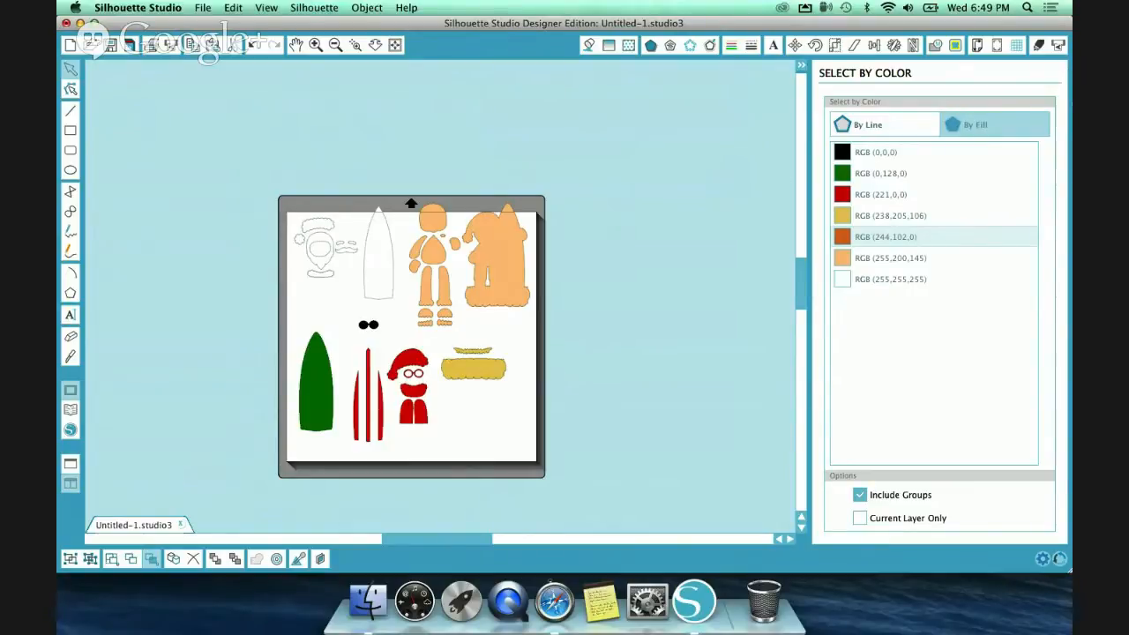
Step: Switch Cut Settings to Advanced mode with the cut order organised by Fill Color
click(882, 151)
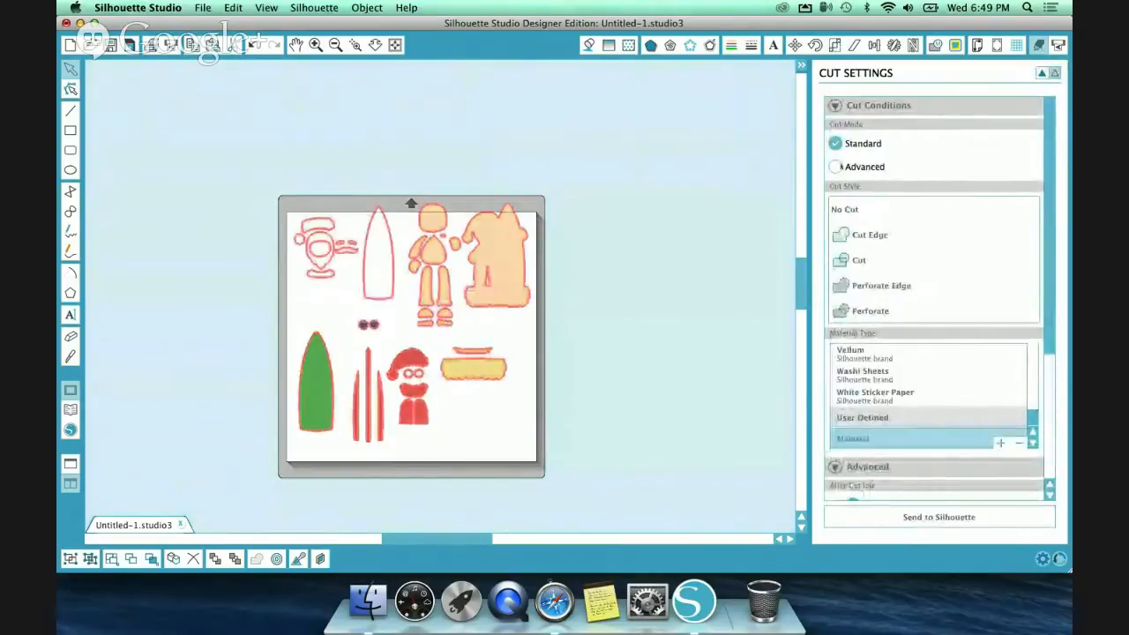
click(835, 166)
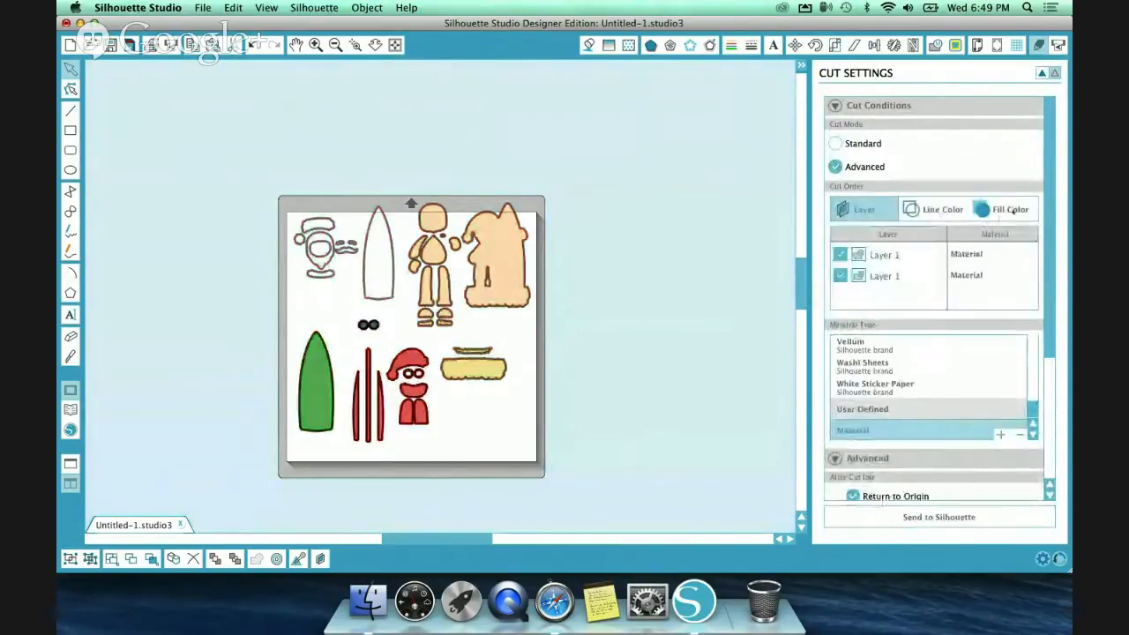
click(1004, 209)
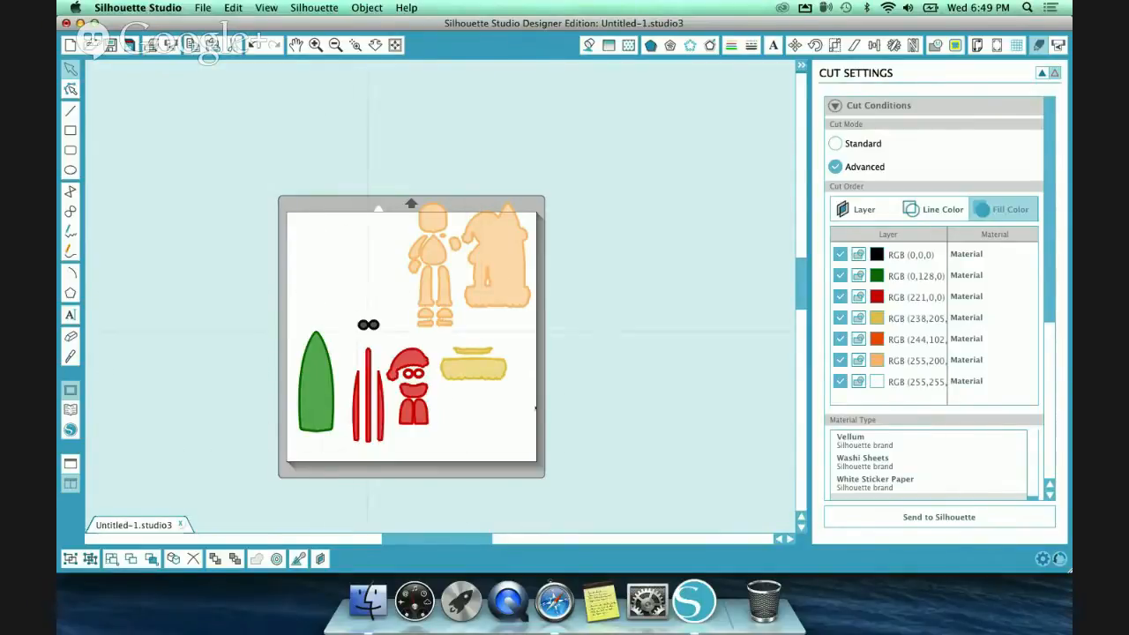
Step: Uncheck the other colours including red and enable green RGB(0,128,0) for cutting
click(839, 254)
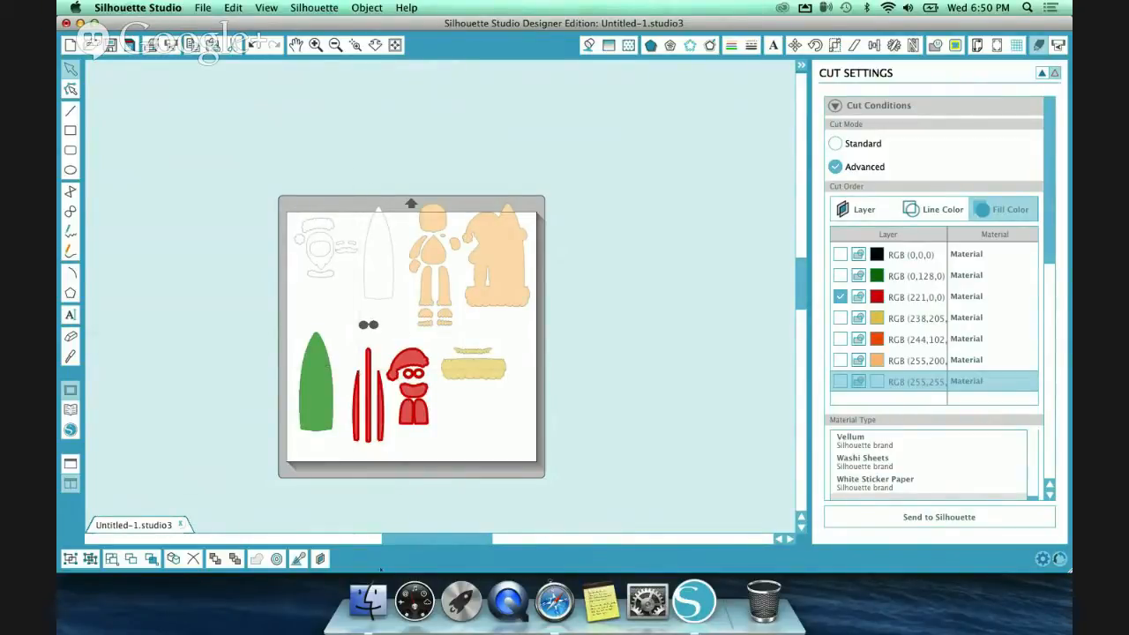
click(840, 297)
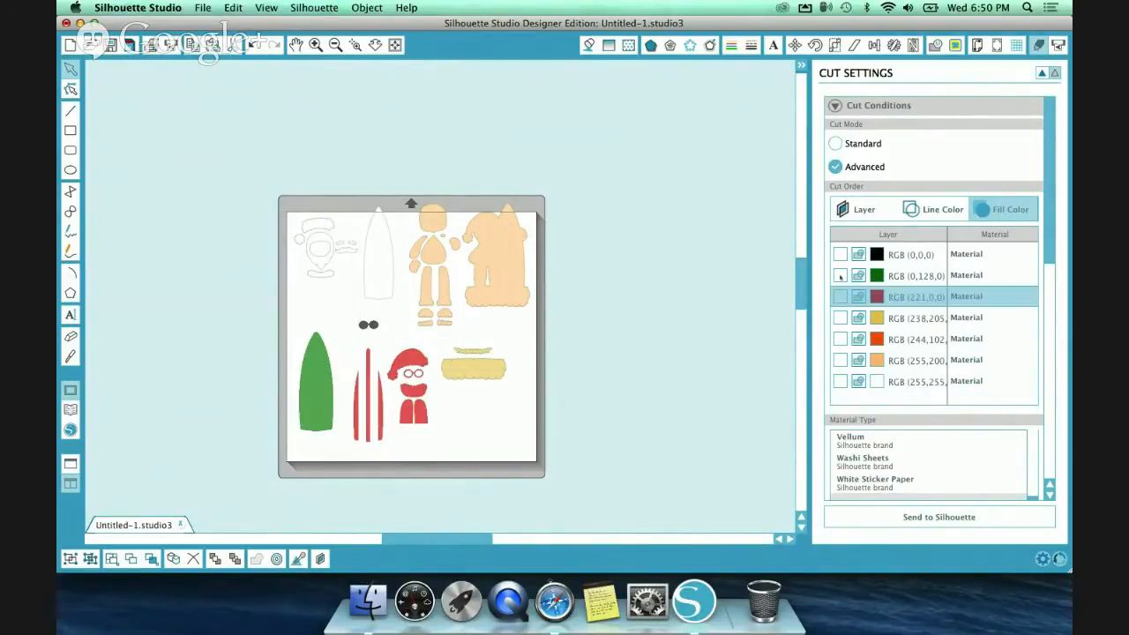
click(917, 276)
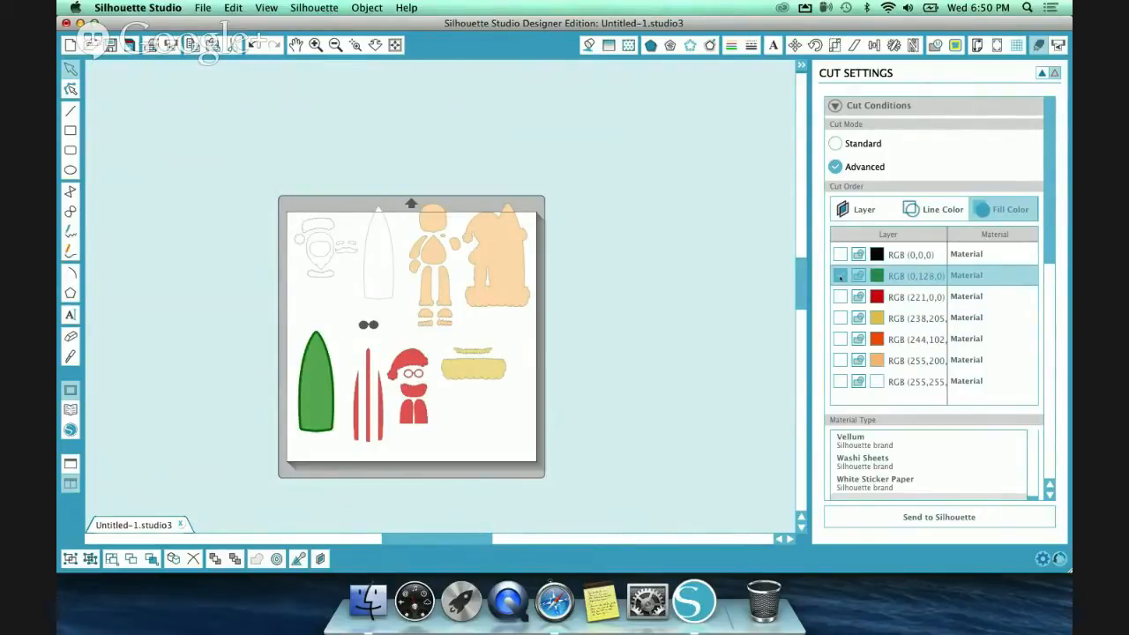
click(841, 275)
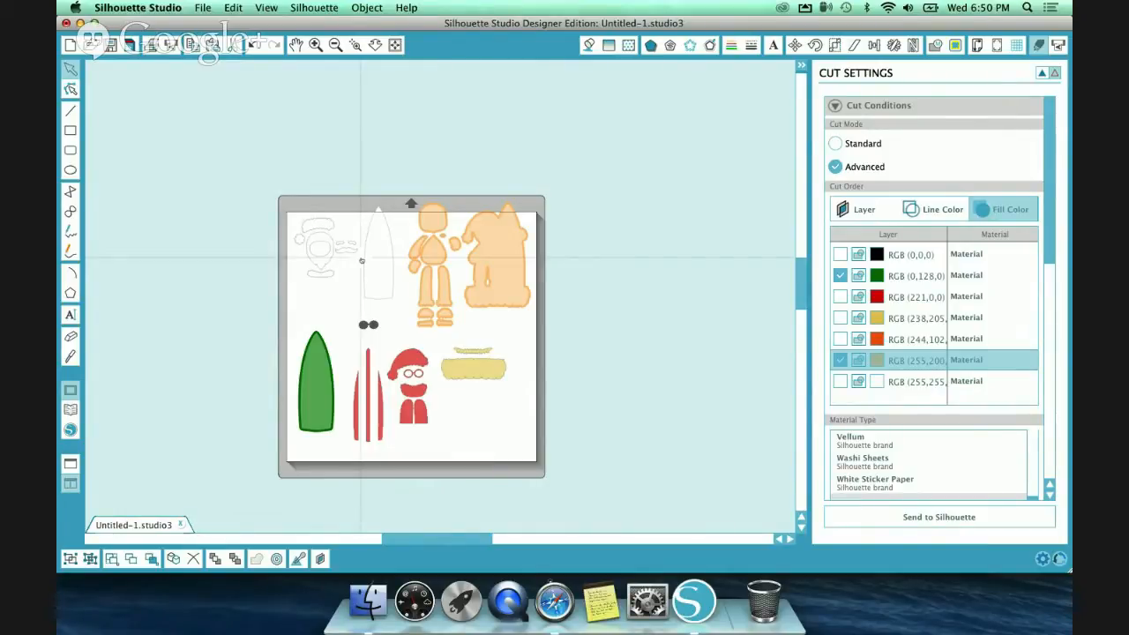
mouse_move(744, 302)
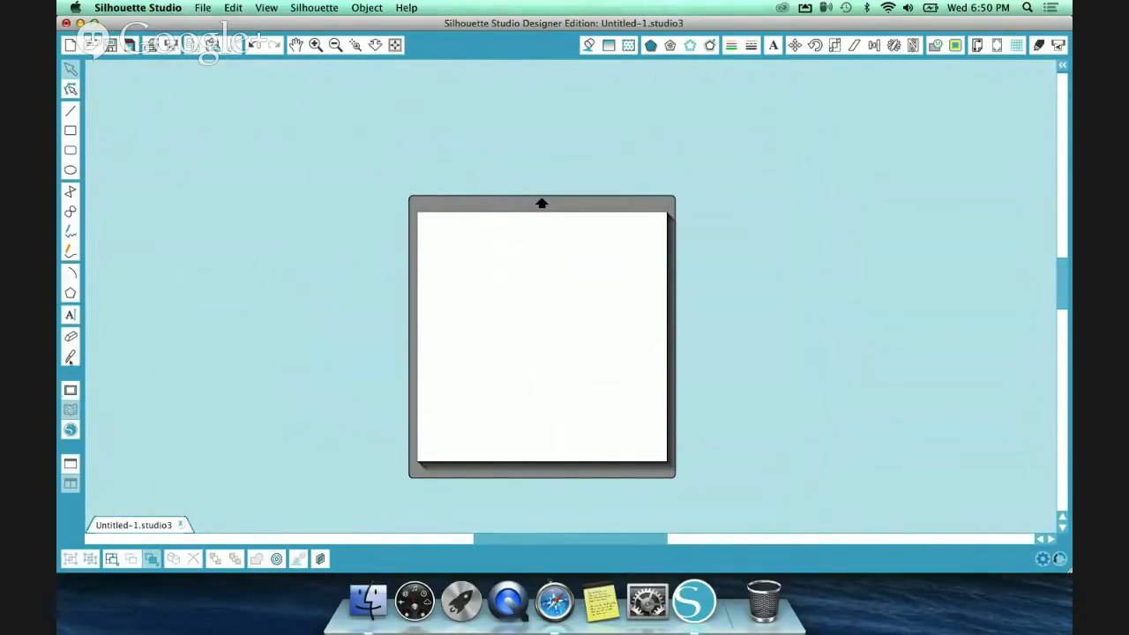
Step: Open a bear design from Library folder PPBN > 100 ACRE WOODS onto the mat
click(977, 45)
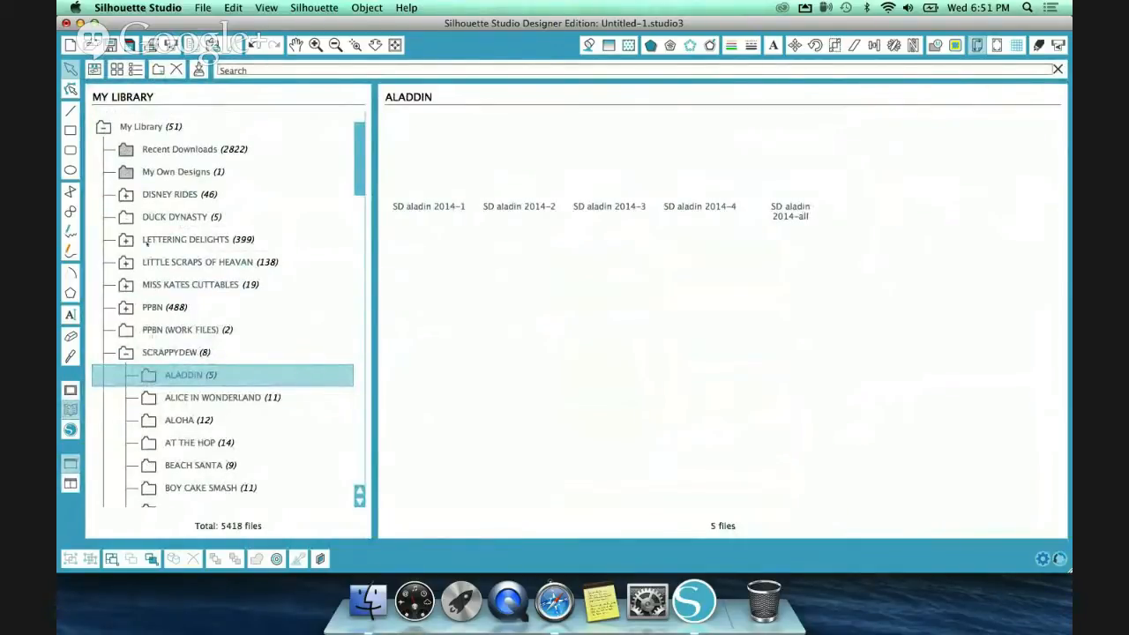
click(170, 194)
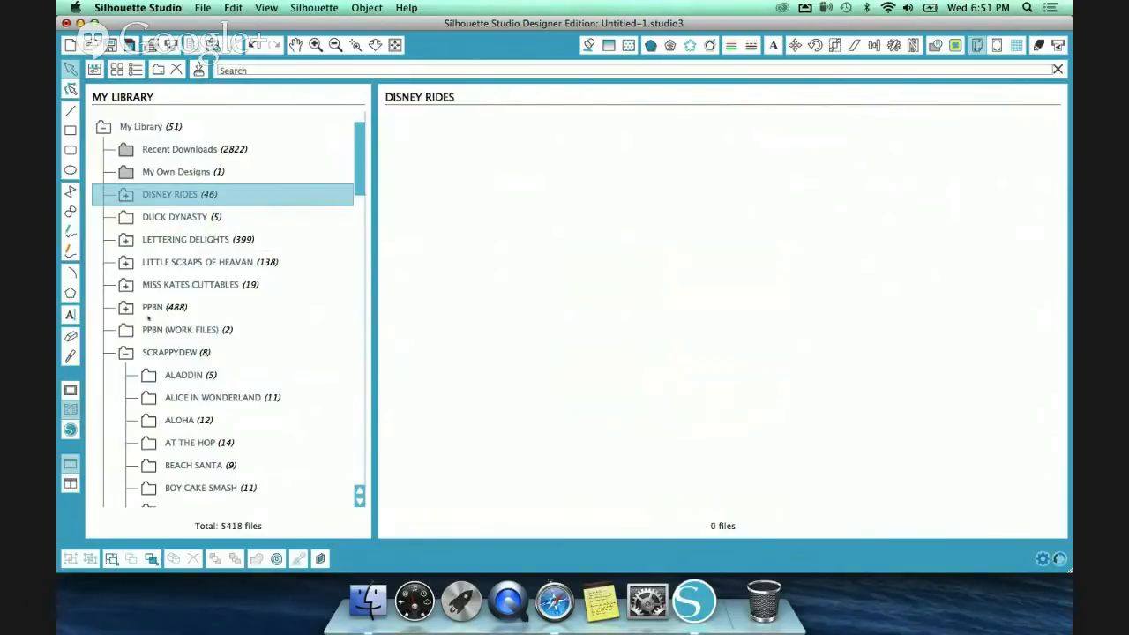
click(163, 307)
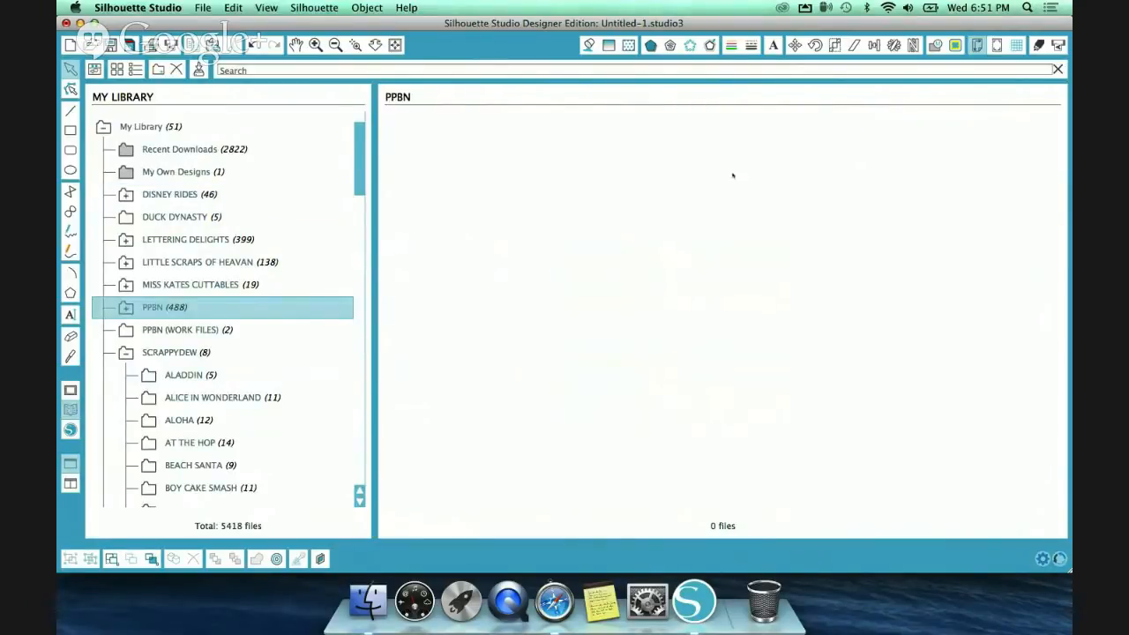
click(126, 307)
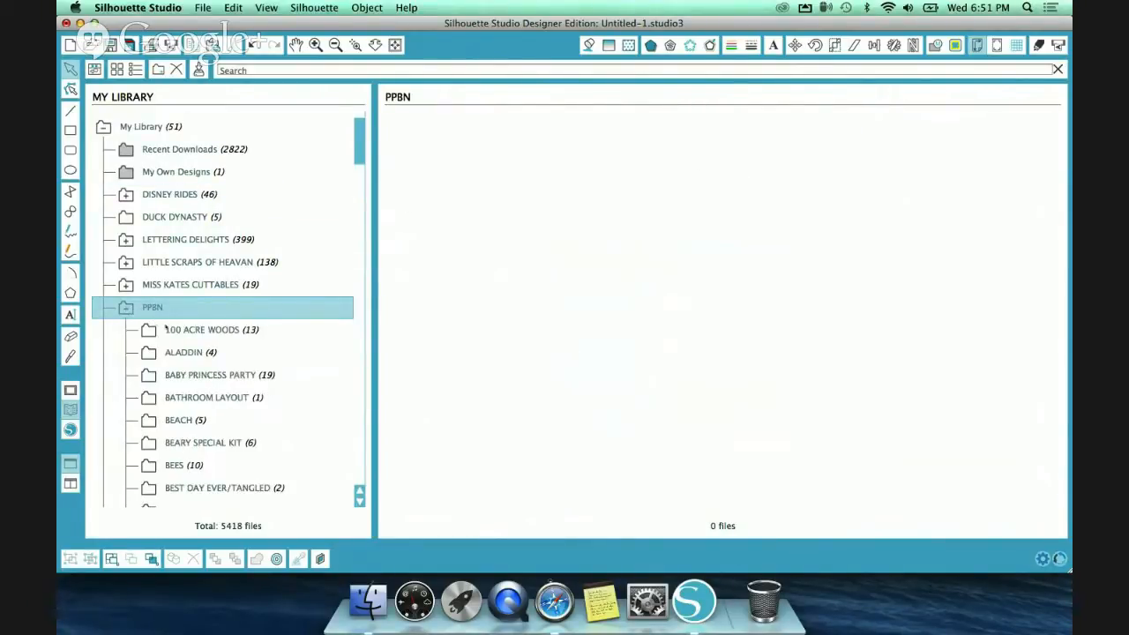
click(202, 329)
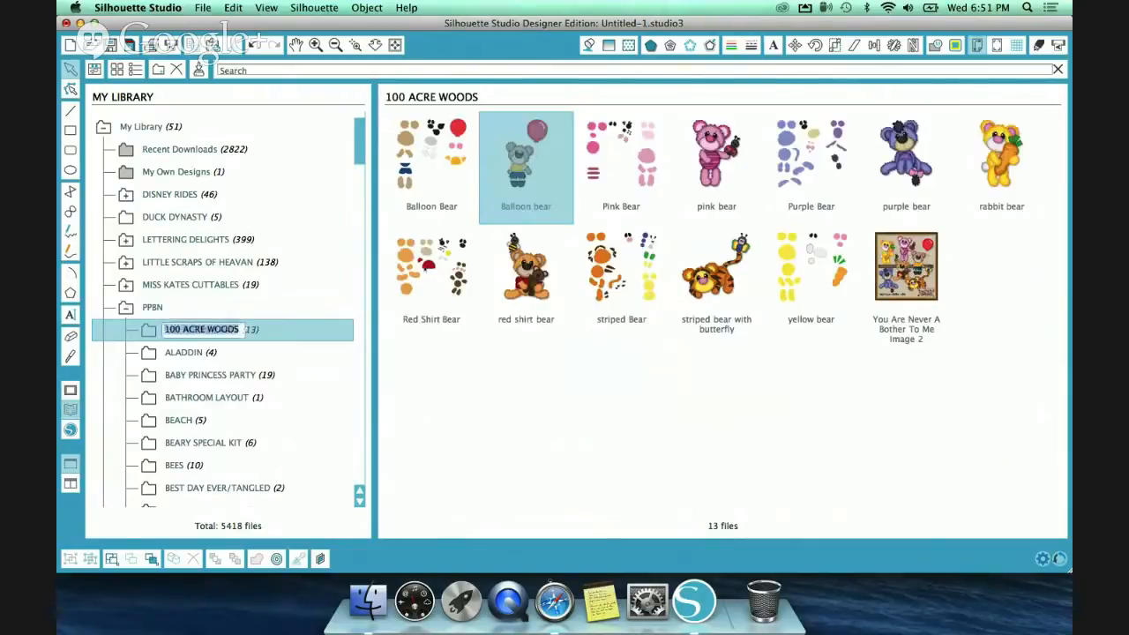
double_click(526, 154)
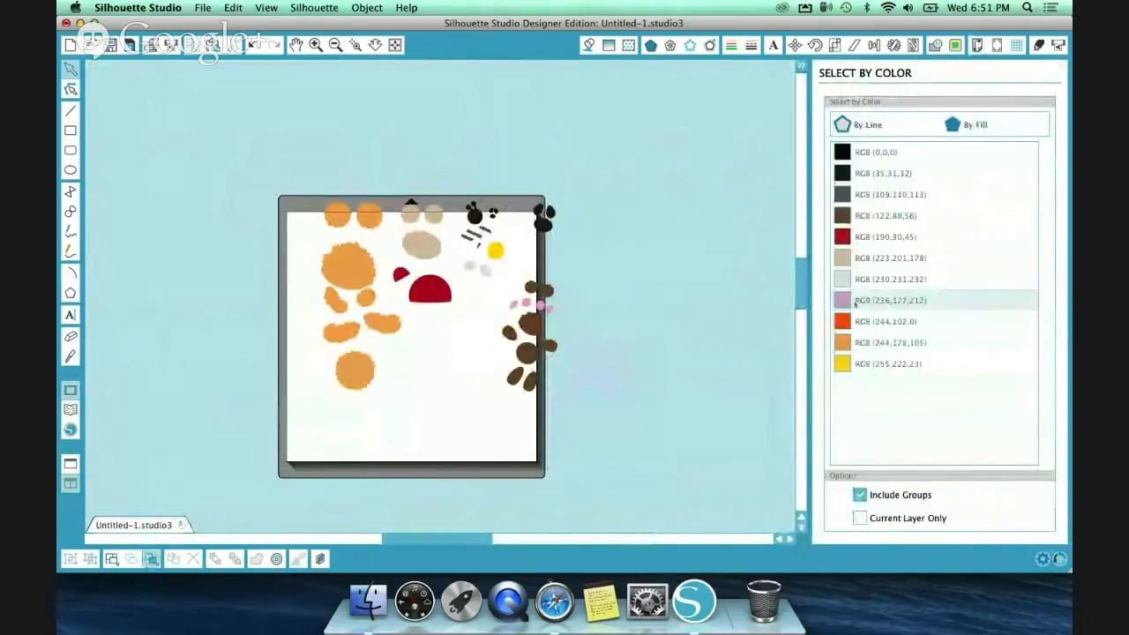
Step: Select the orange RGB(244,178,105) pieces and drag them off the mat's left side
click(886, 342)
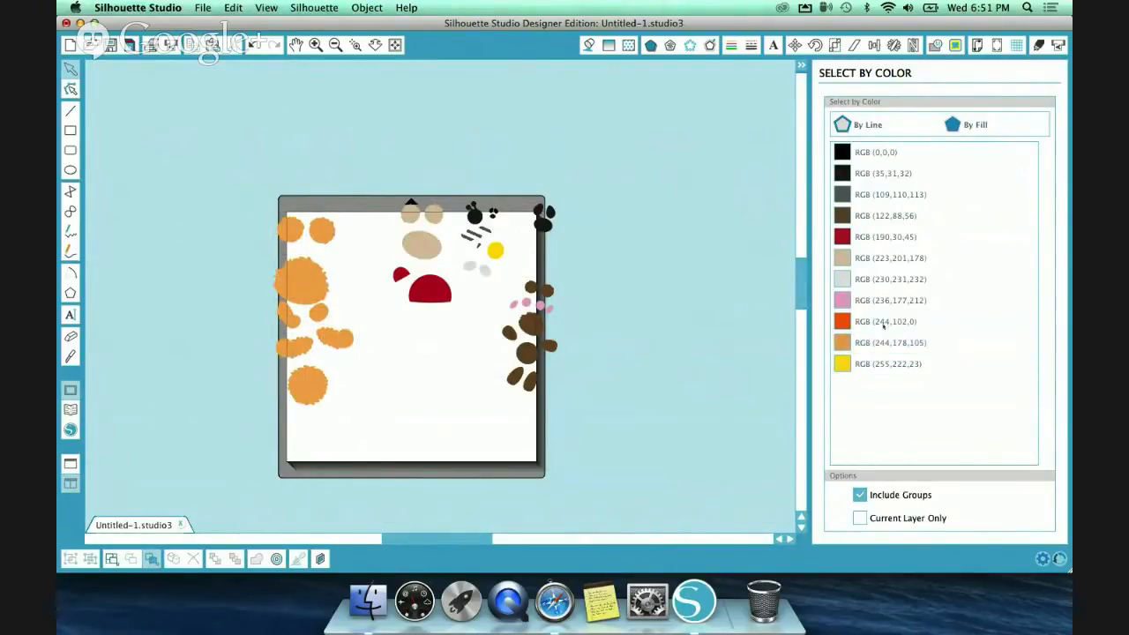
click(886, 342)
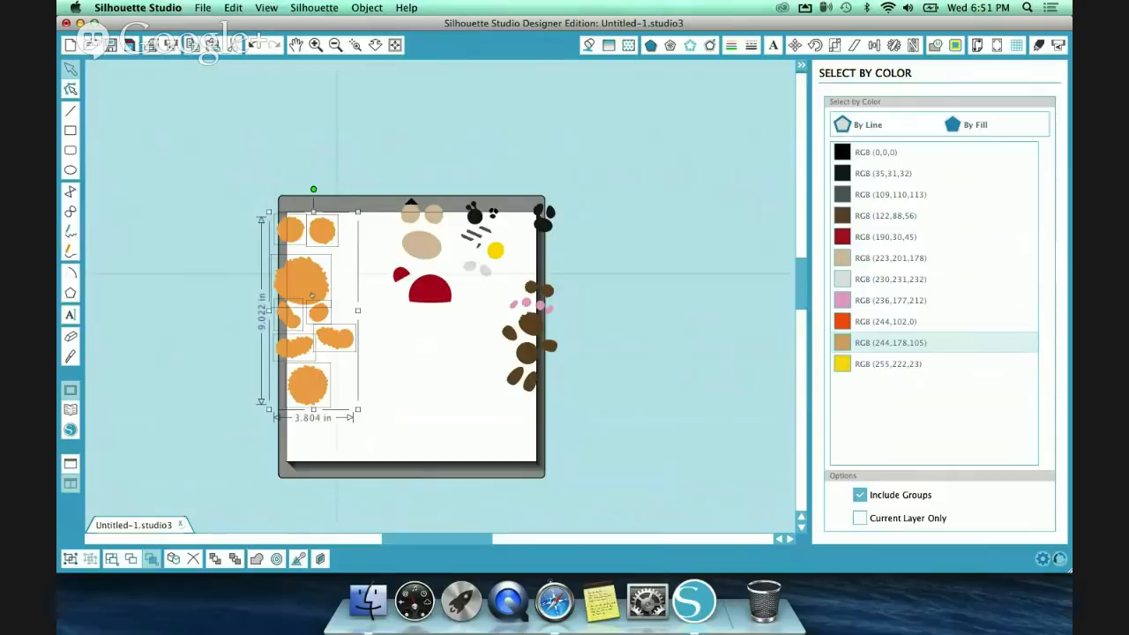
drag(314, 299, 199, 265)
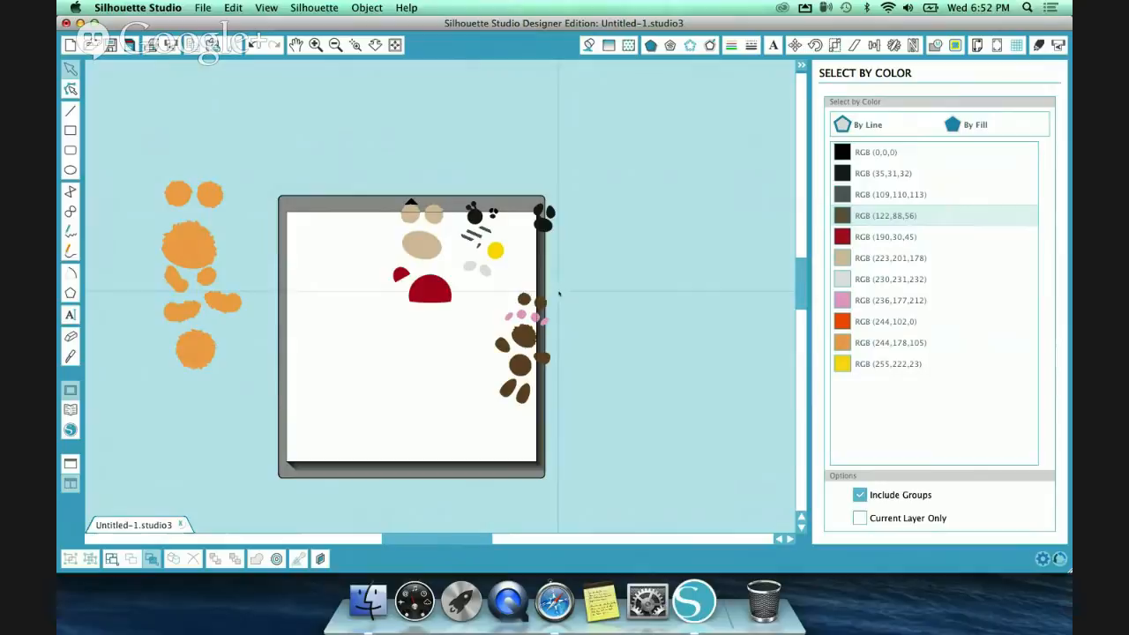
Step: Select the brown RGB(122,88,56) pieces and drag them just past the mat's right edge
click(194, 265)
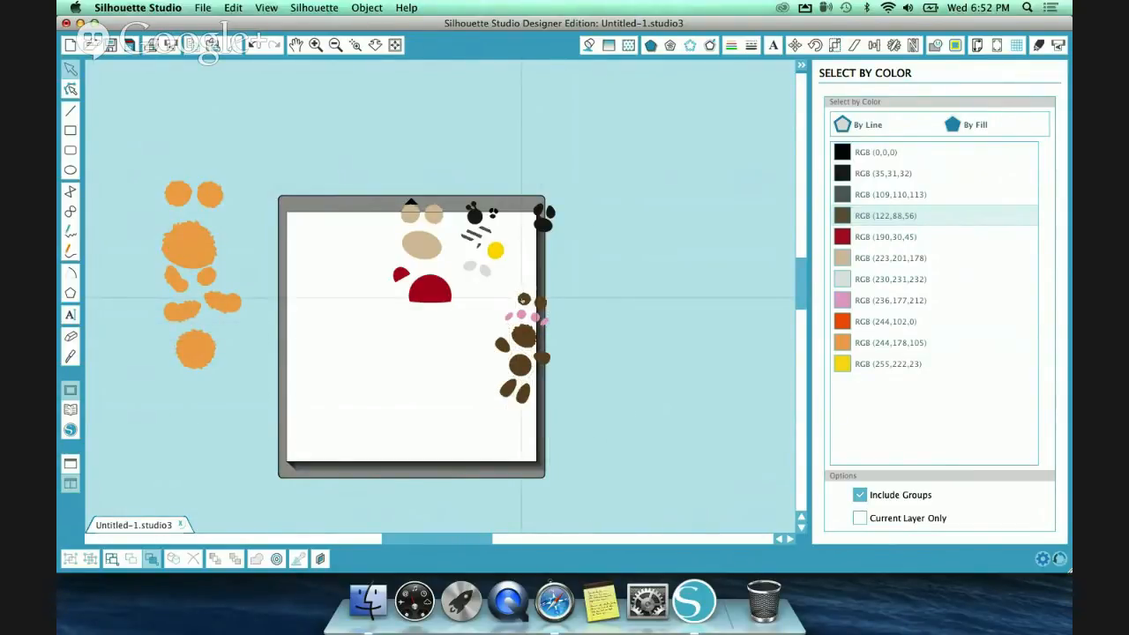
click(520, 336)
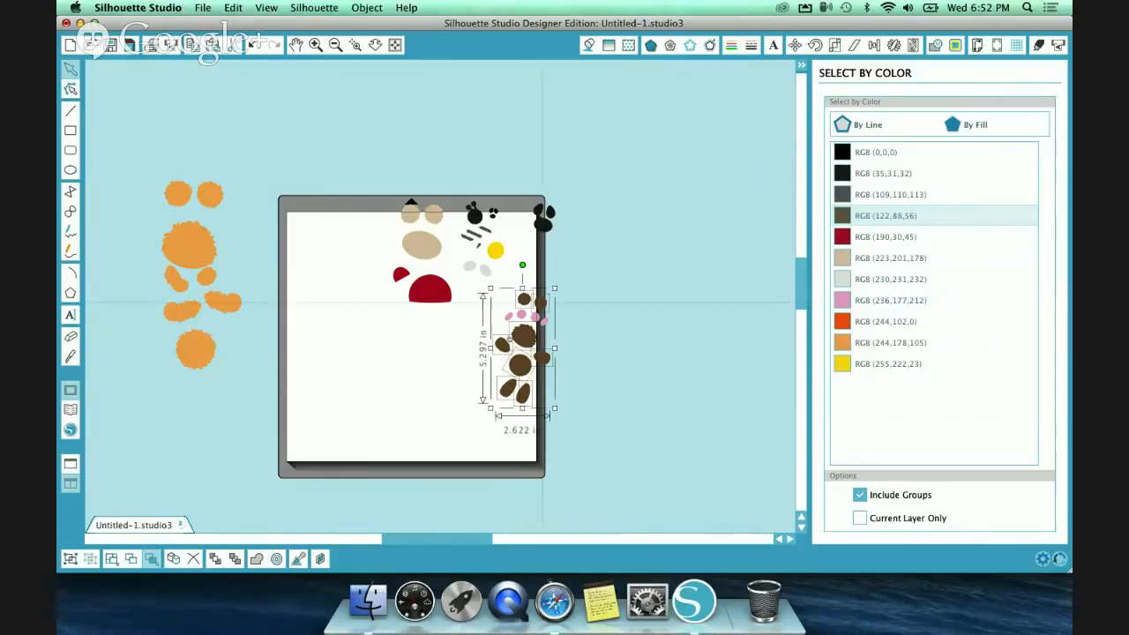
drag(520, 348, 741, 352)
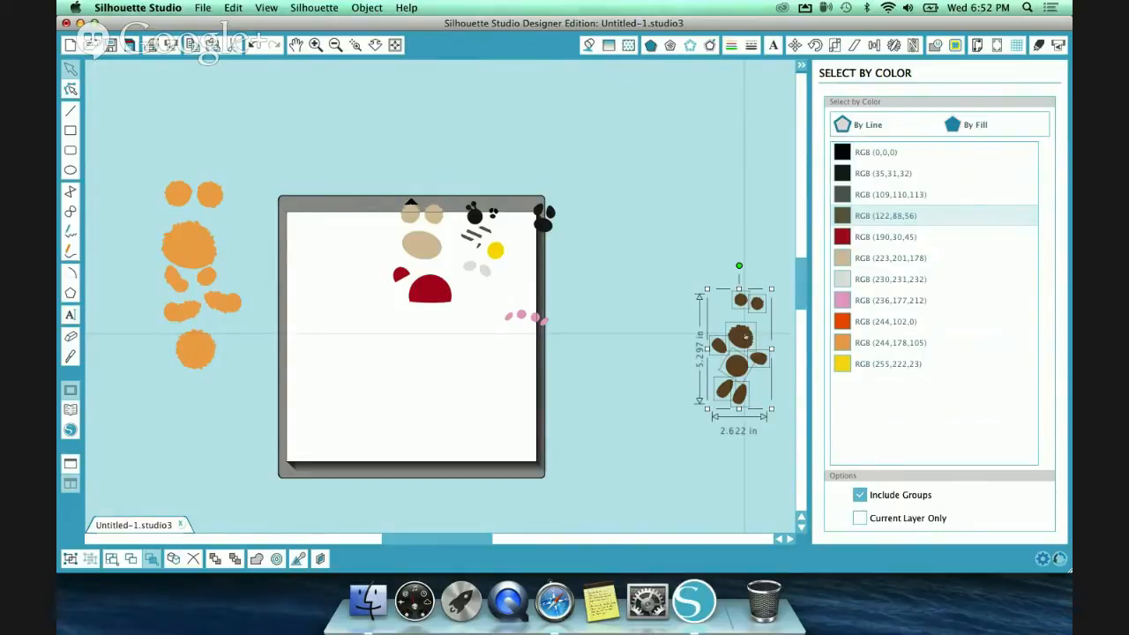
drag(739, 353, 638, 353)
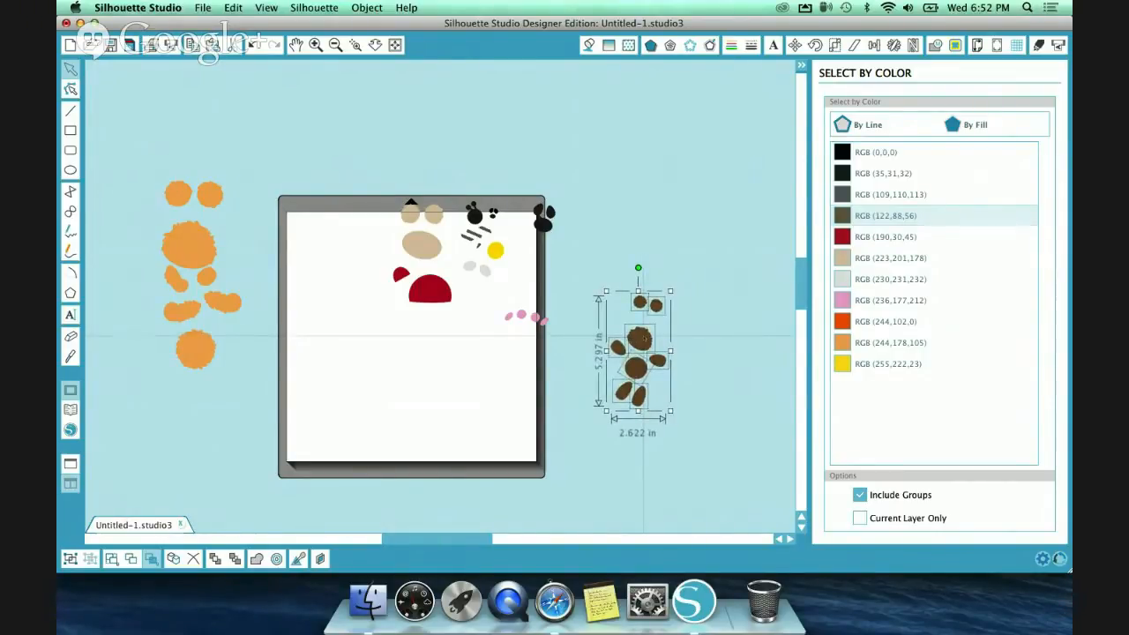